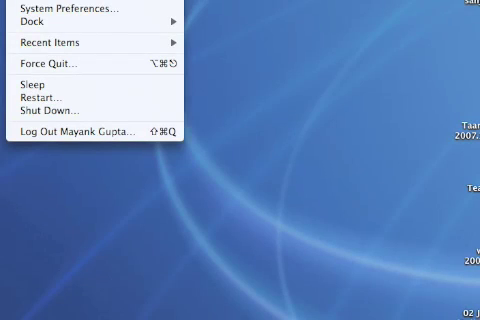
Reach the Desktop & Screen Saver preferences from the Apple menu to assign a hot corner
click(76, 8)
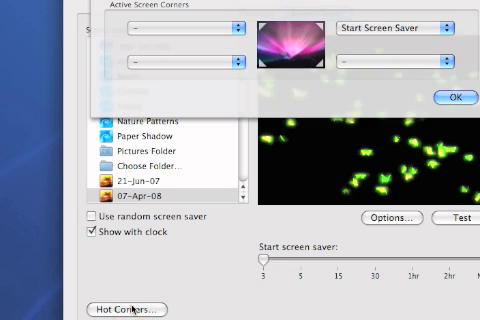
Confirm the Start Screen Saver corner, then enable 'Require password to wake' under Security > General
click(396, 28)
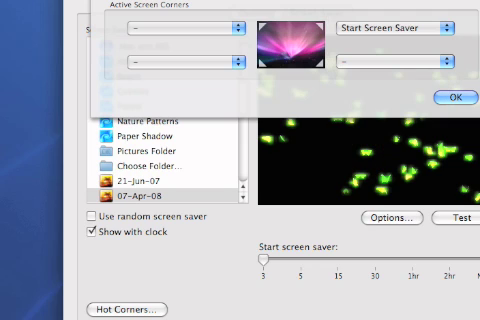
click(450, 96)
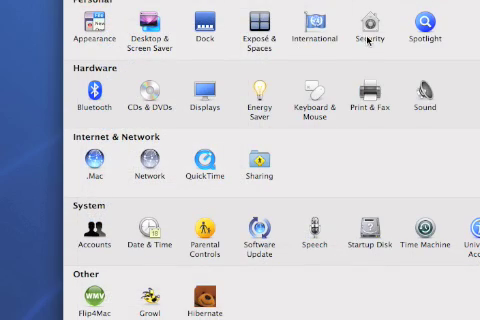
click(368, 20)
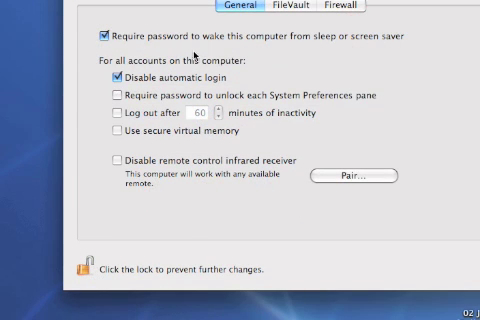
mouse_move(312, 42)
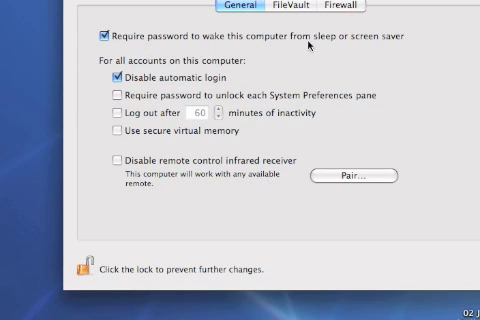